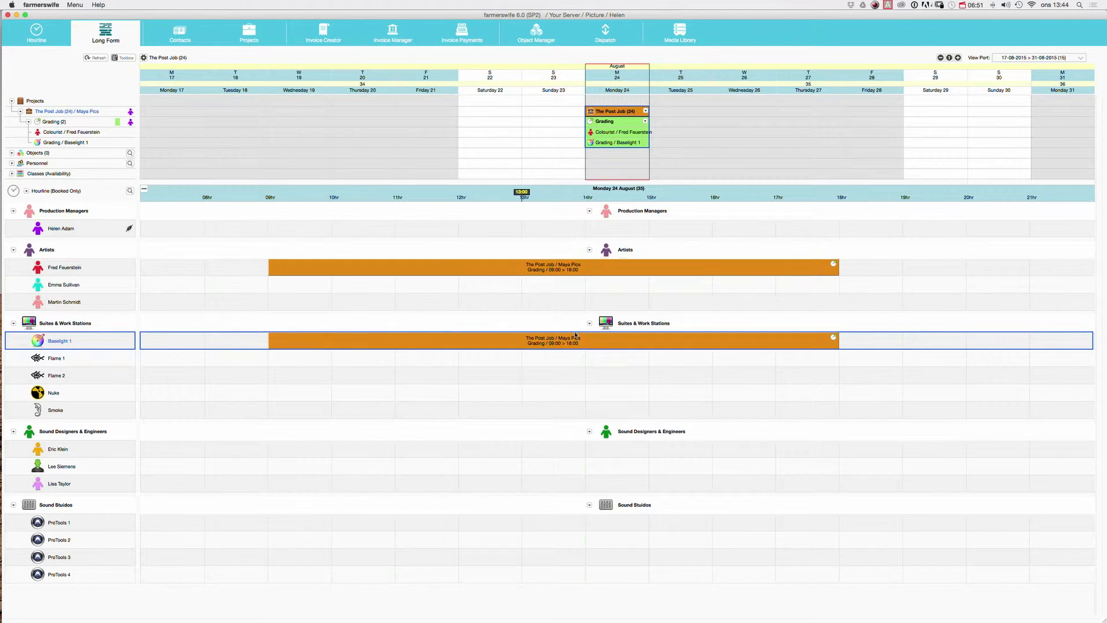
{"action": "mouse_move", "coordinate": [255, 432]}
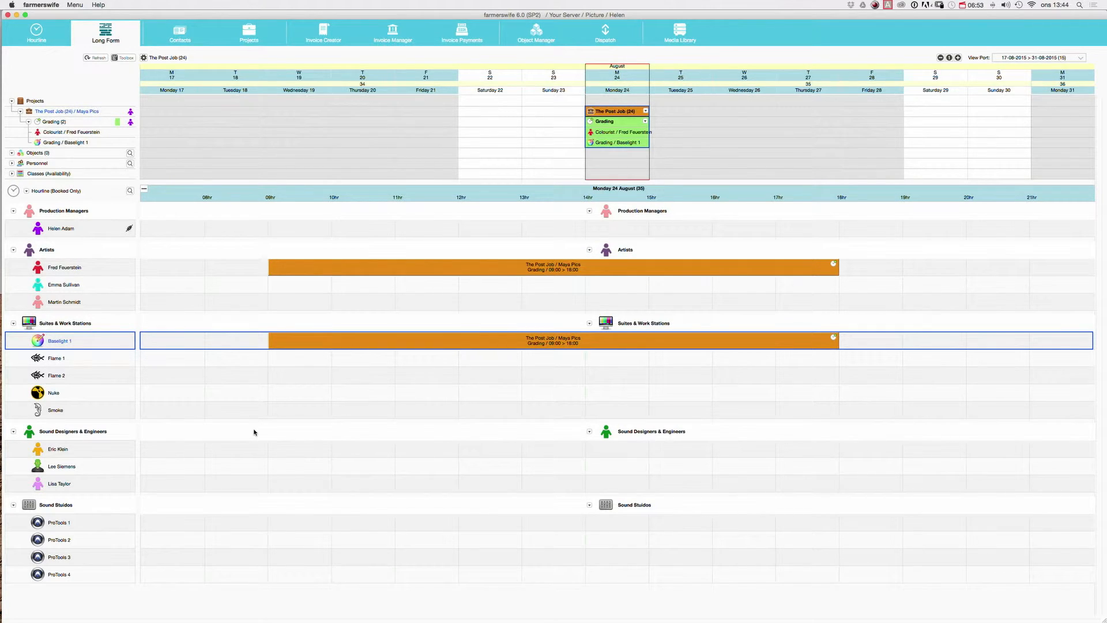
Widen the hourline to show Monday 24 through Wednesday 26 August.
{"action": "key", "text": "space"}
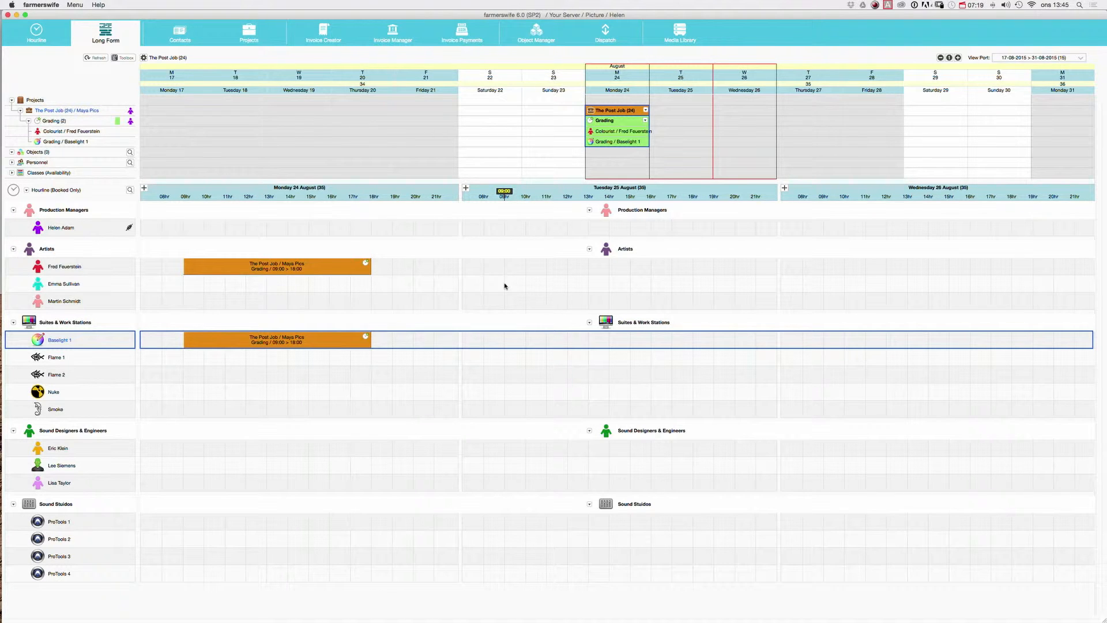
{"action": "left_click_drag", "start_coordinate": [498, 284], "coordinate": [543, 284]}
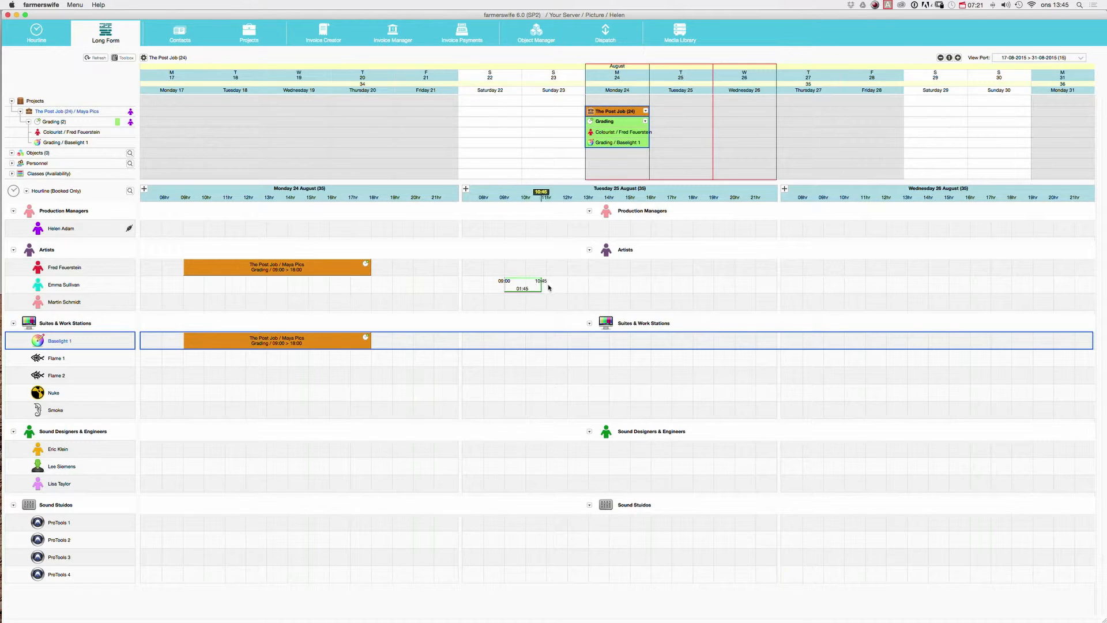
{"action": "left_click_drag", "start_coordinate": [547, 288], "coordinate": [987, 288]}
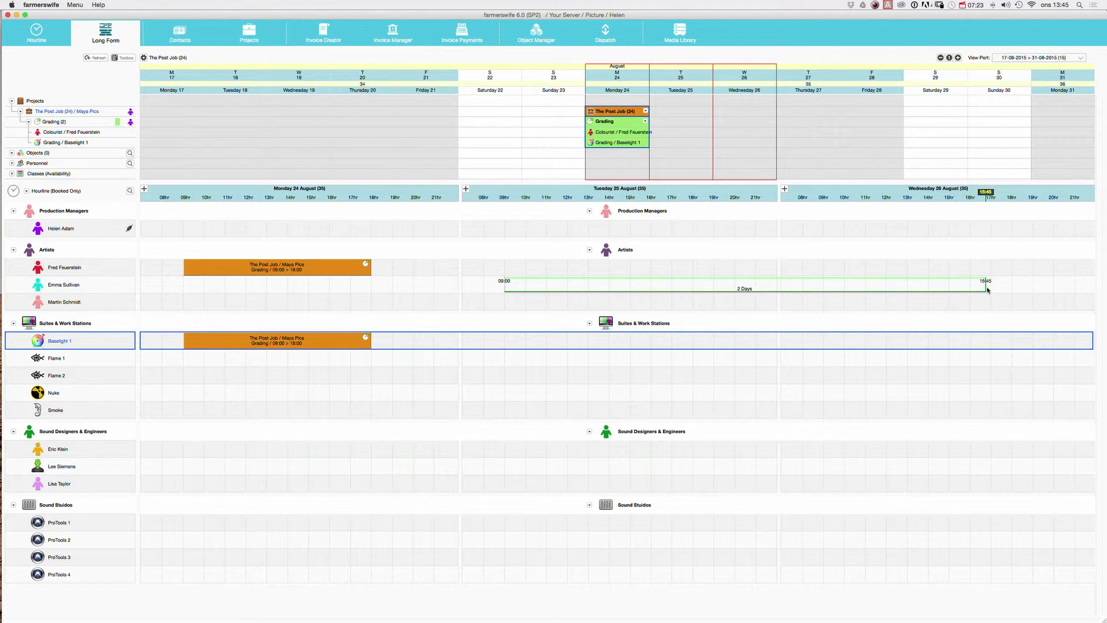
{"action": "left_click_drag", "start_coordinate": [987, 288], "coordinate": [1011, 288]}
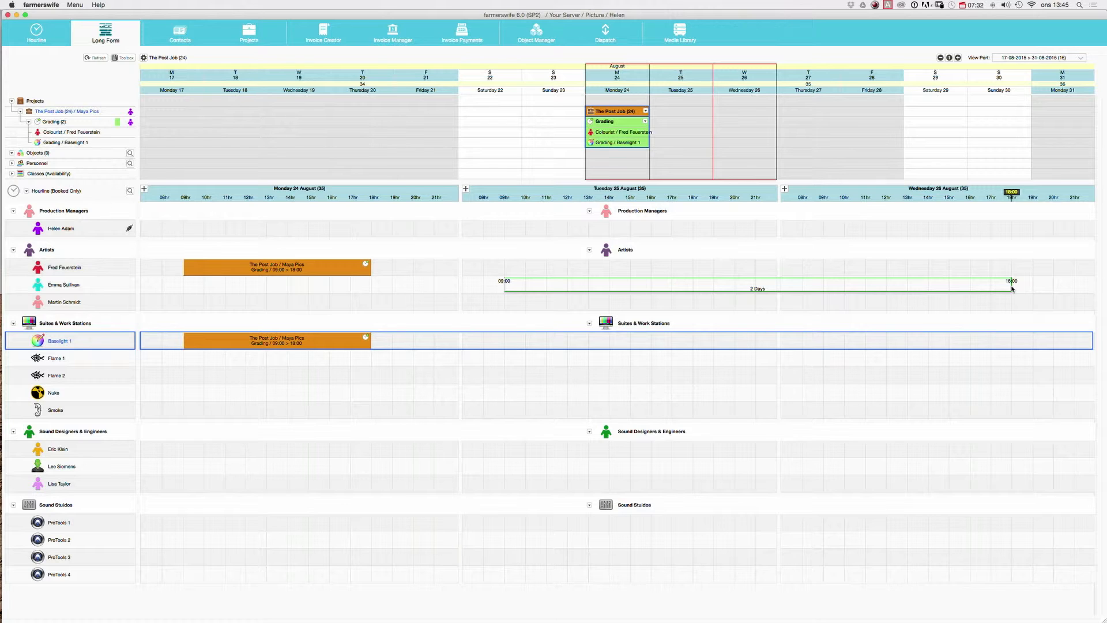
{"action": "right_click", "coordinate": [1012, 289]}
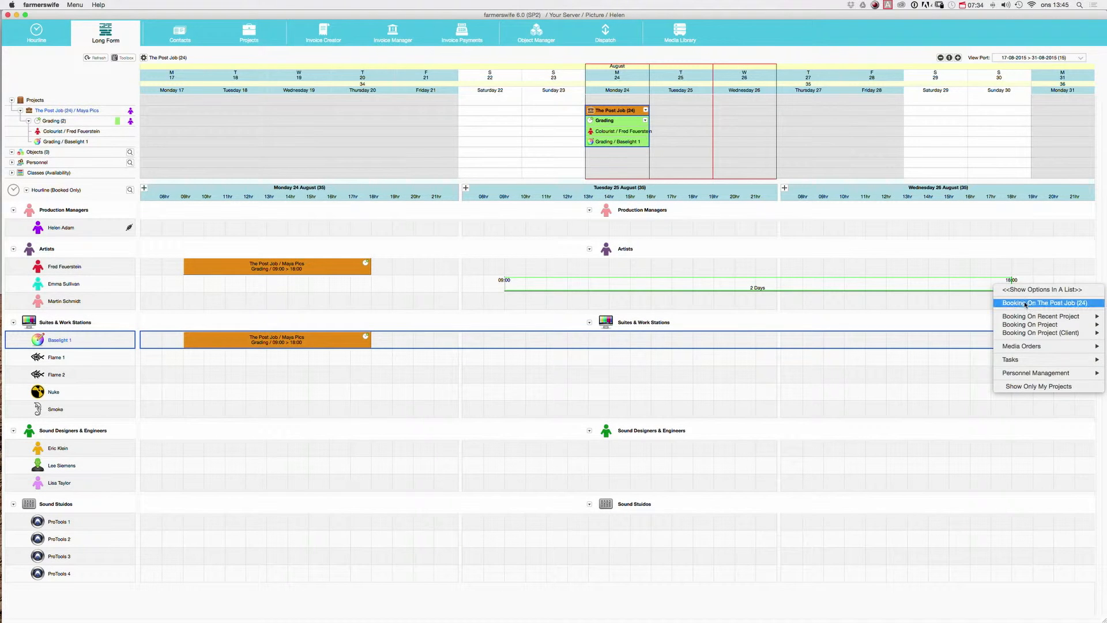
{"action": "left_click", "coordinate": [1038, 302]}
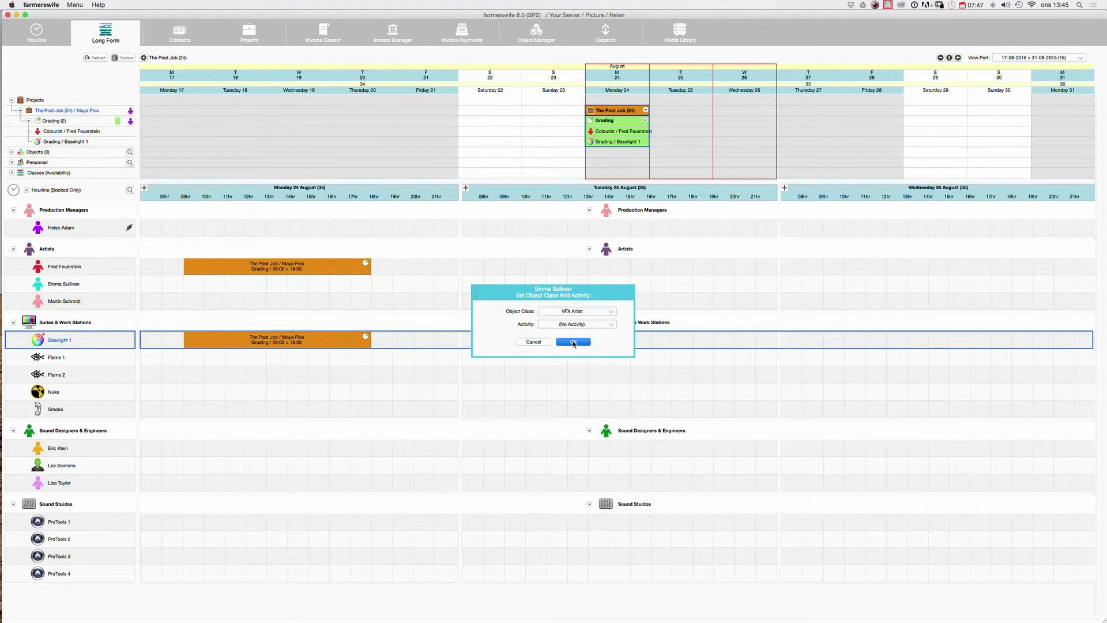
{"action": "left_click", "coordinate": [572, 342]}
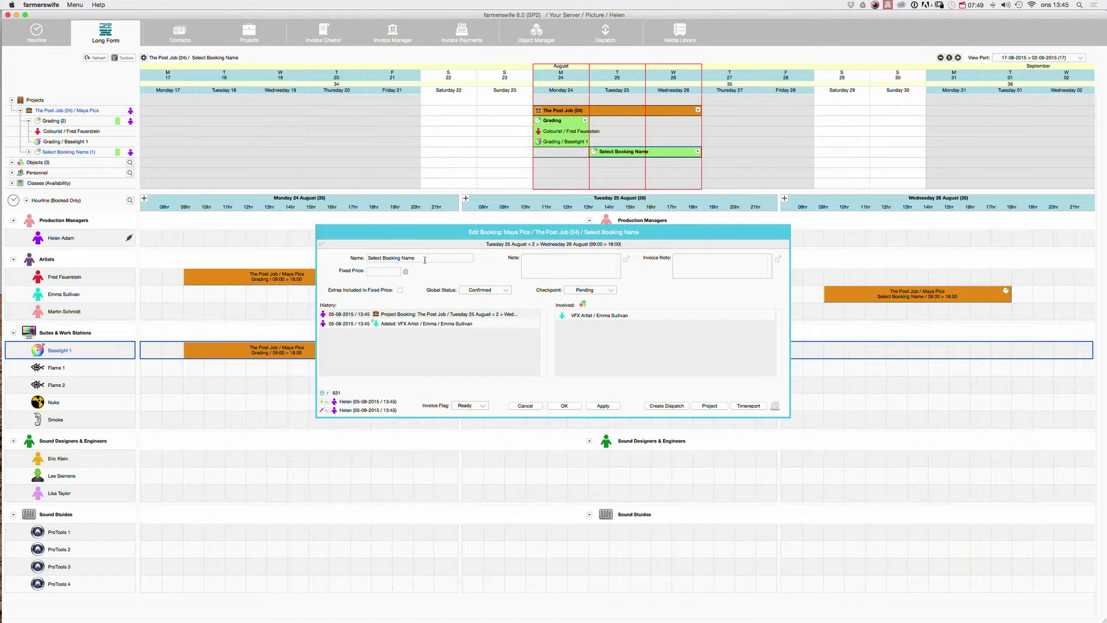
Name the booking Compositing and save it.
{"action": "type", "text": "c"}
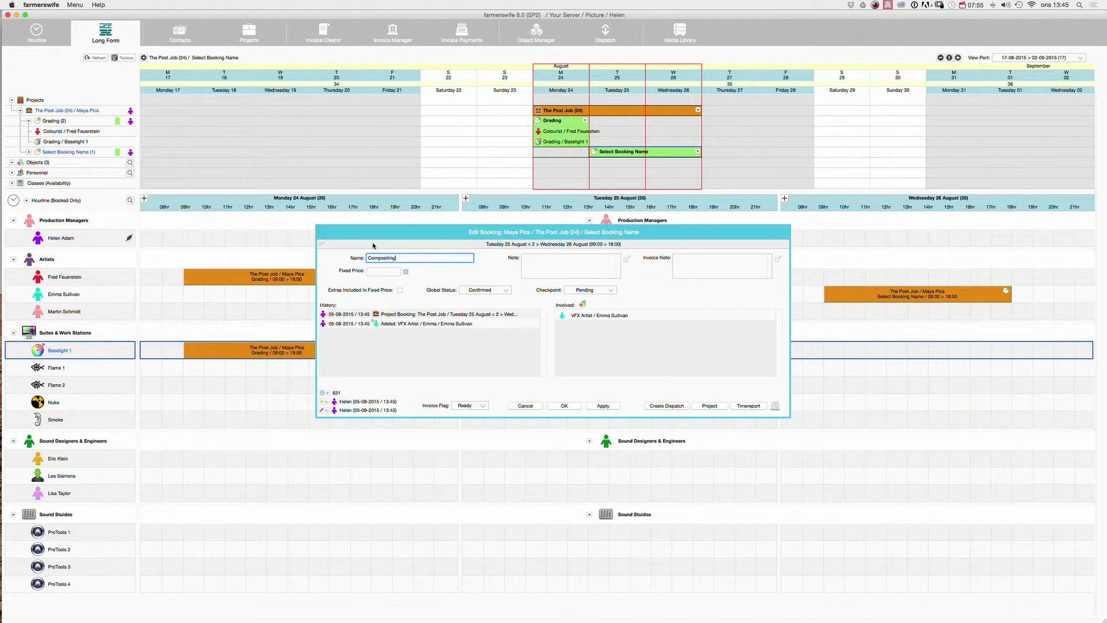
{"action": "left_click", "coordinate": [563, 405]}
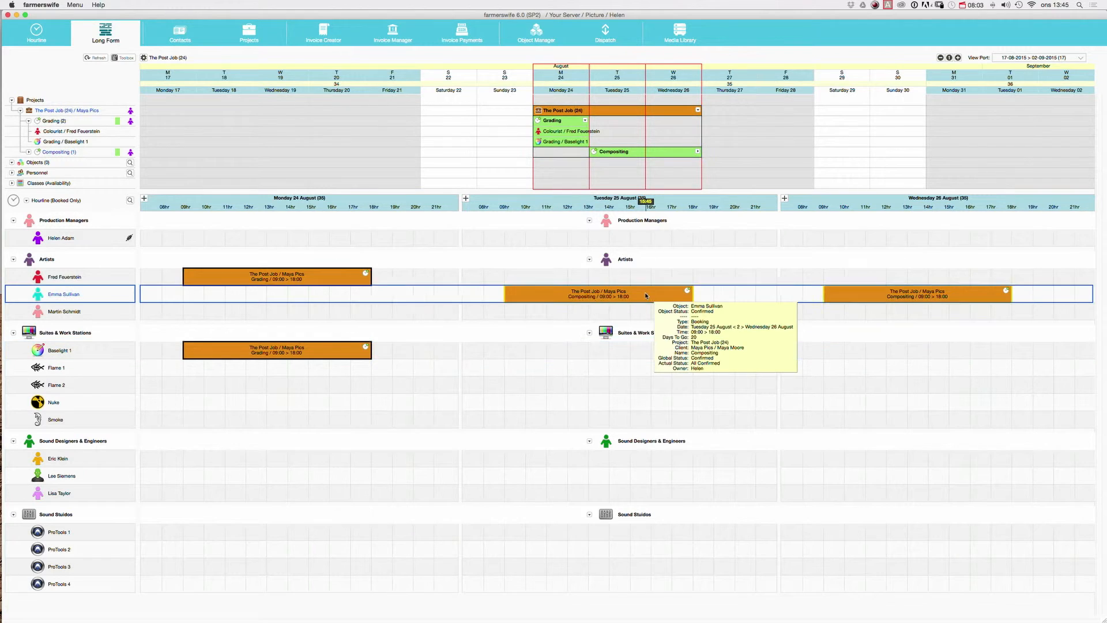
Reopen the Compositing booking and bring up Select Objects to add an involved object.
{"action": "double_click", "coordinate": [596, 293]}
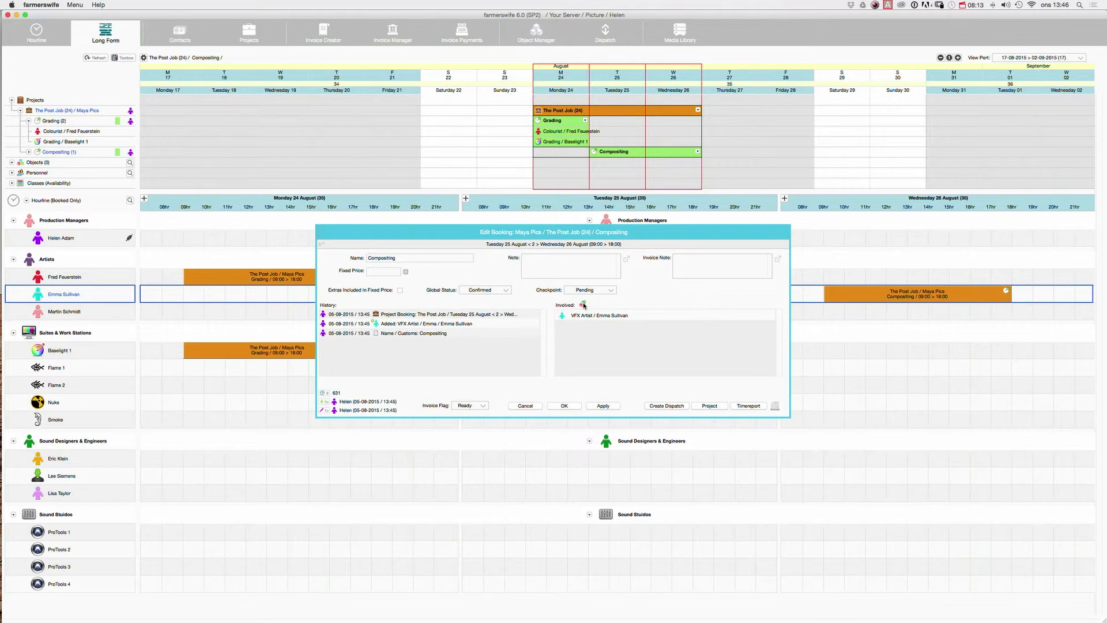
{"action": "left_click", "coordinate": [591, 304]}
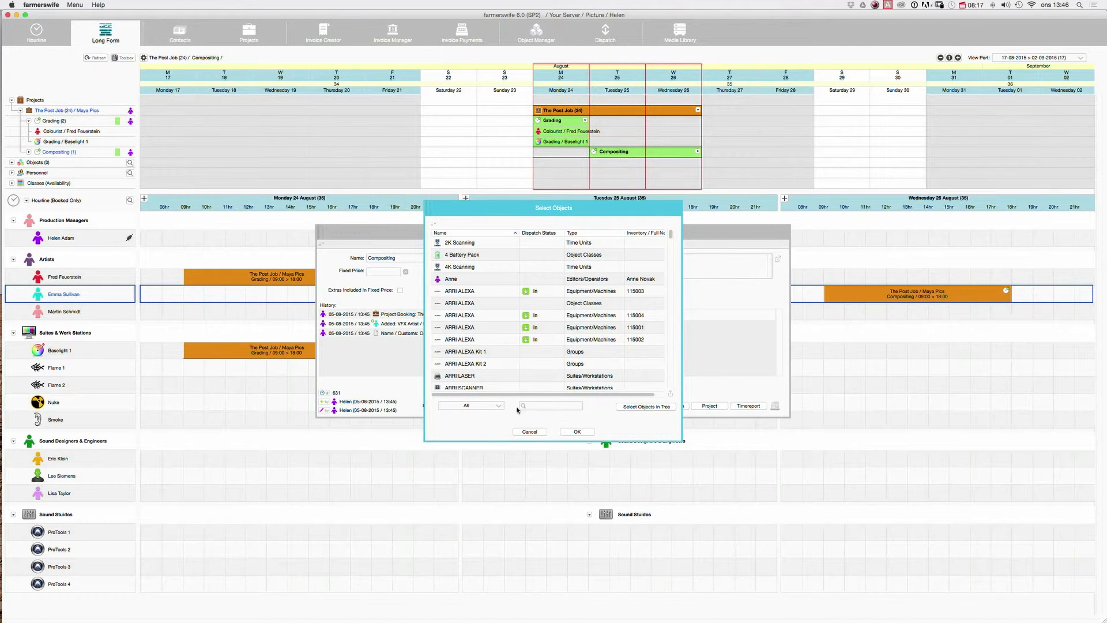
Search for Nuke, select it and confirm it as the object to add.
{"action": "type", "text": "N"}
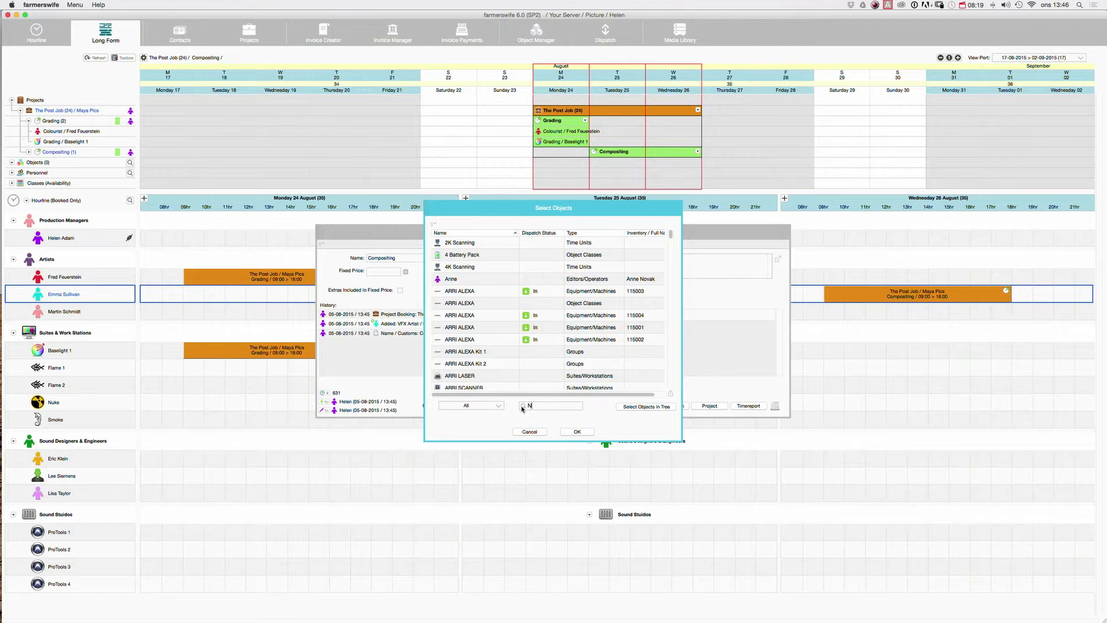
{"action": "type", "text": "uke"}
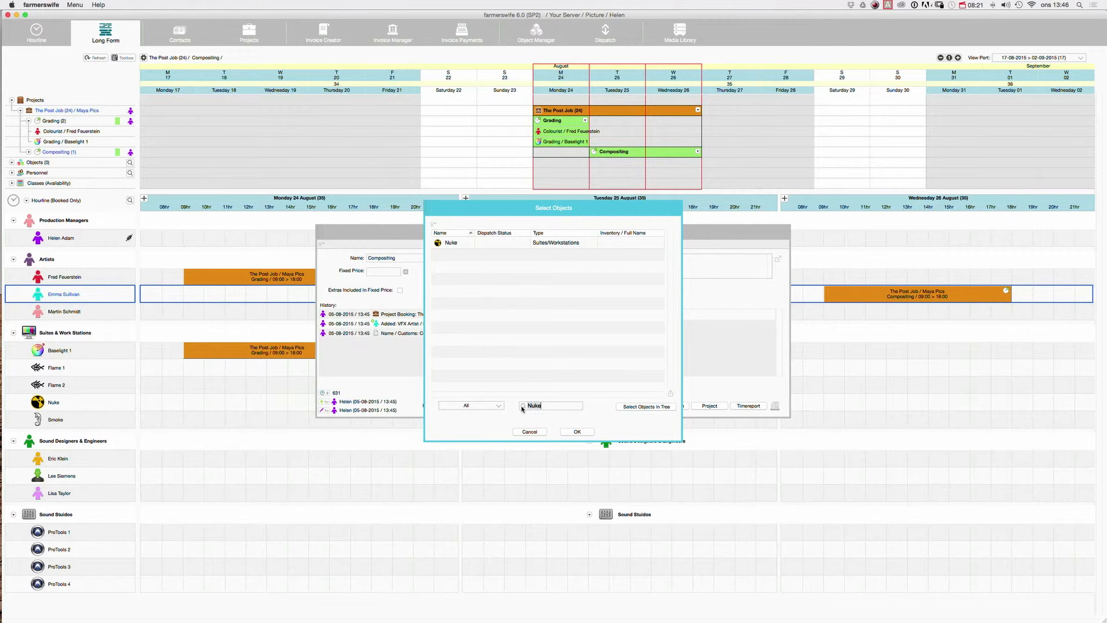
{"action": "left_click", "coordinate": [451, 242]}
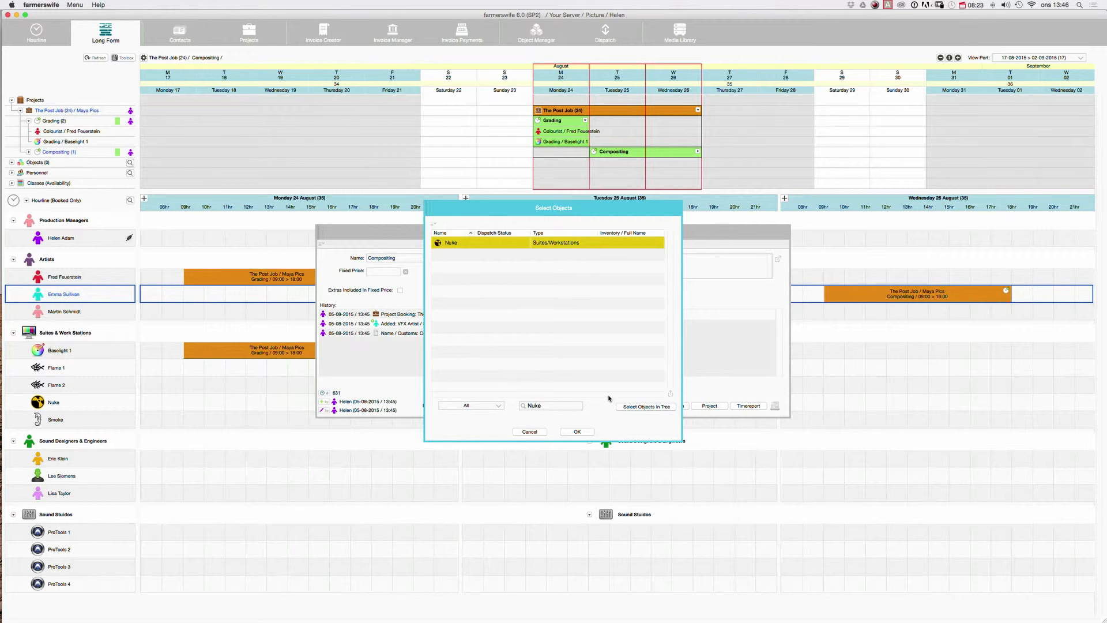
{"action": "left_click", "coordinate": [577, 431]}
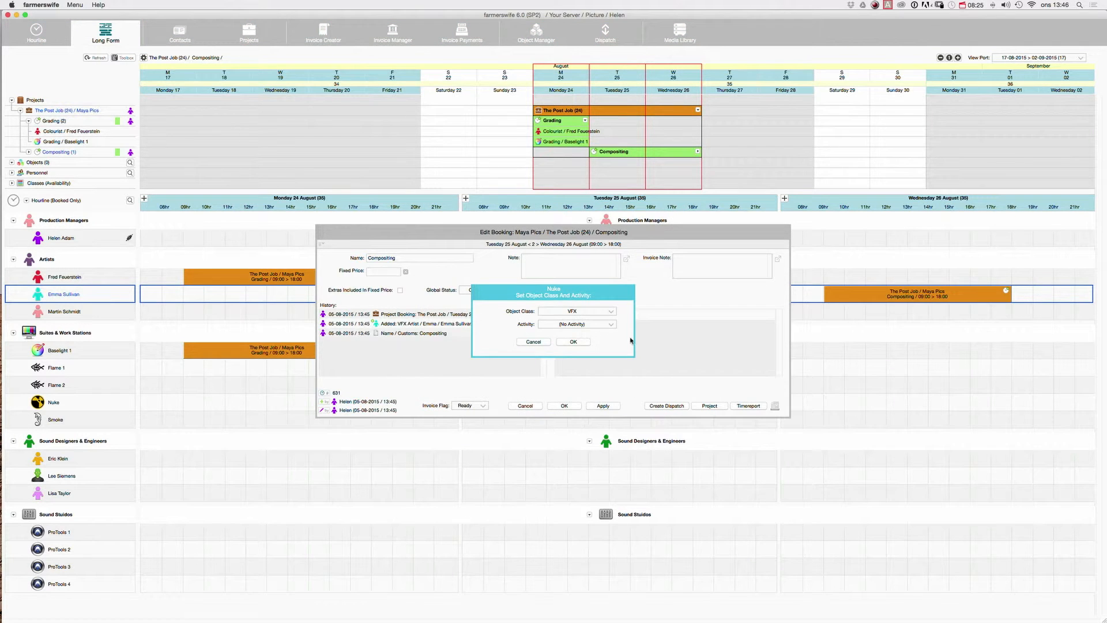
Give Nuke the Compositing HD - Hour activity and confirm its class and activity.
{"action": "left_click", "coordinate": [577, 324]}
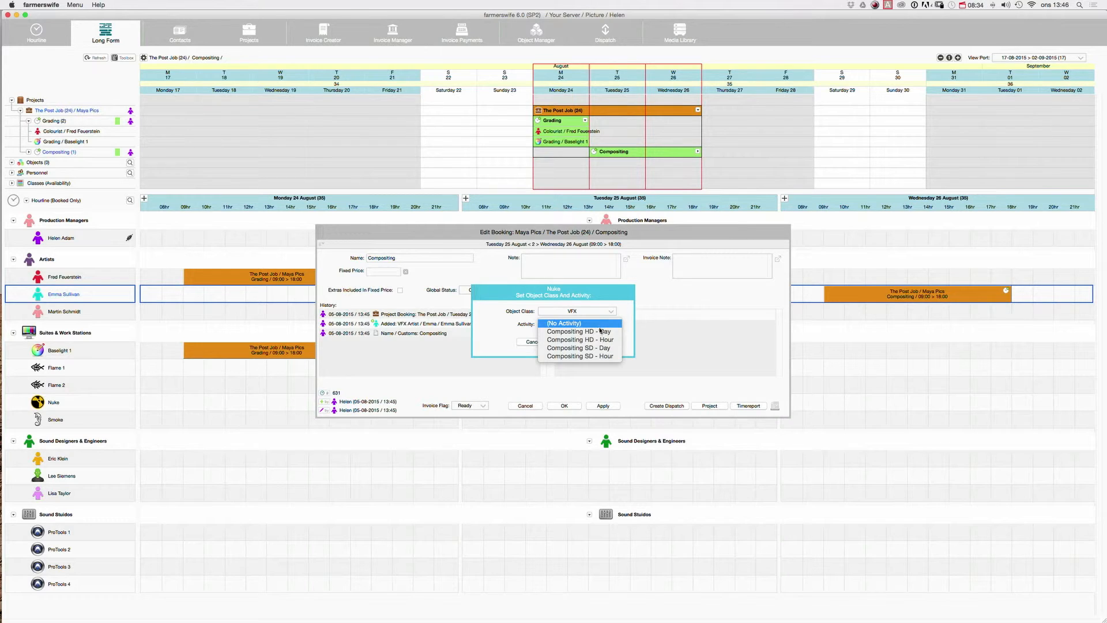
{"action": "mouse_move", "coordinate": [579, 339]}
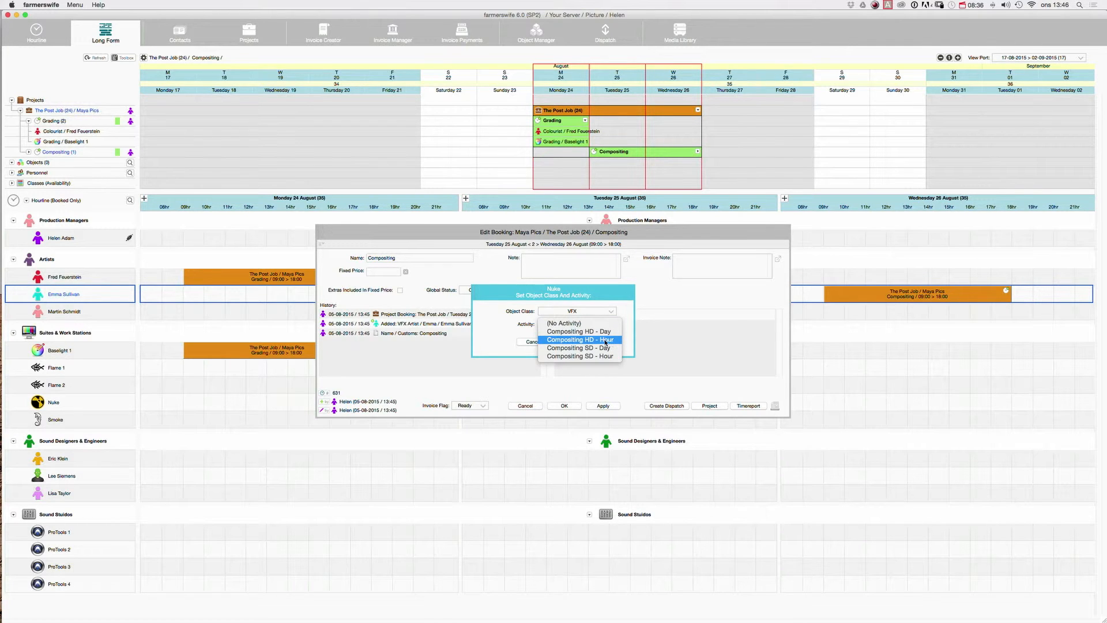
{"action": "left_click", "coordinate": [580, 339]}
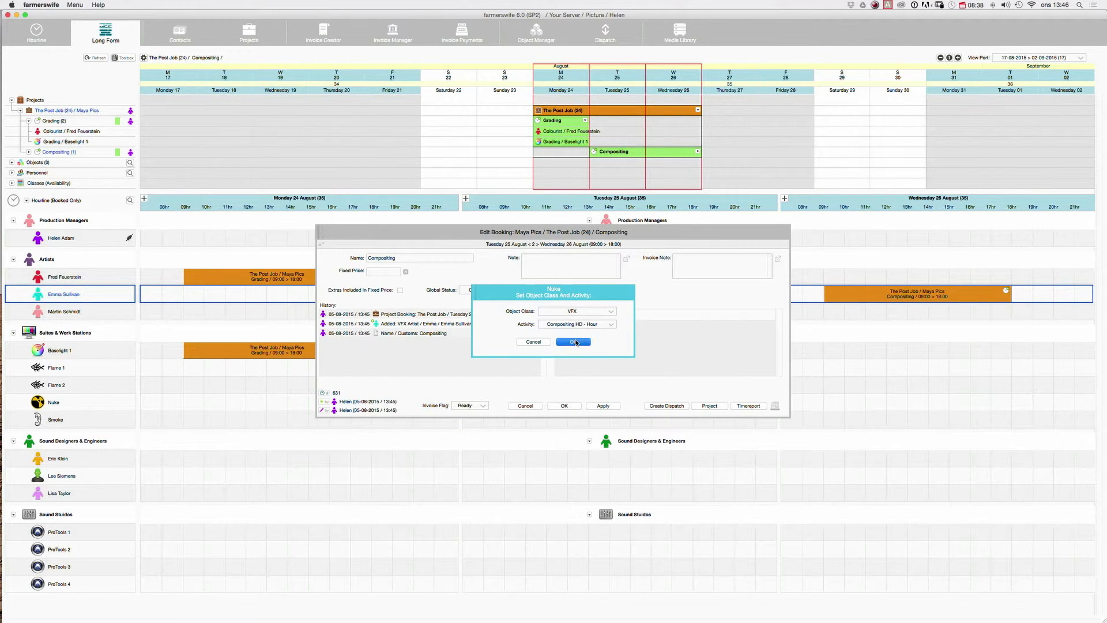
{"action": "left_click", "coordinate": [572, 342]}
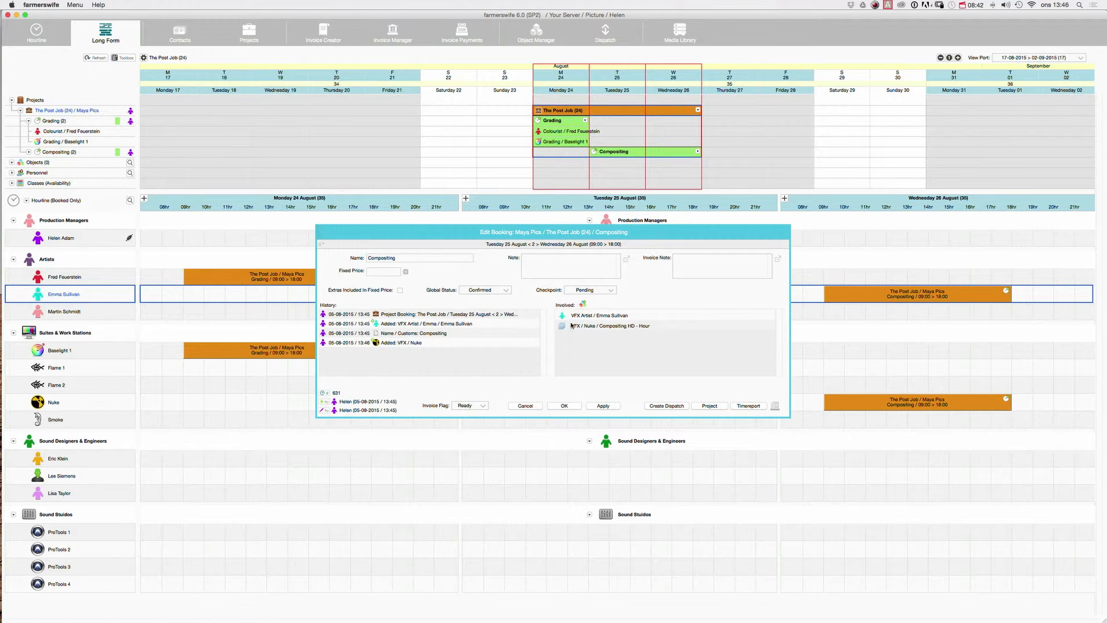
Save the booking with Nuke added, then edit The Post Job project to show its lines and totals.
{"action": "left_click", "coordinate": [563, 405]}
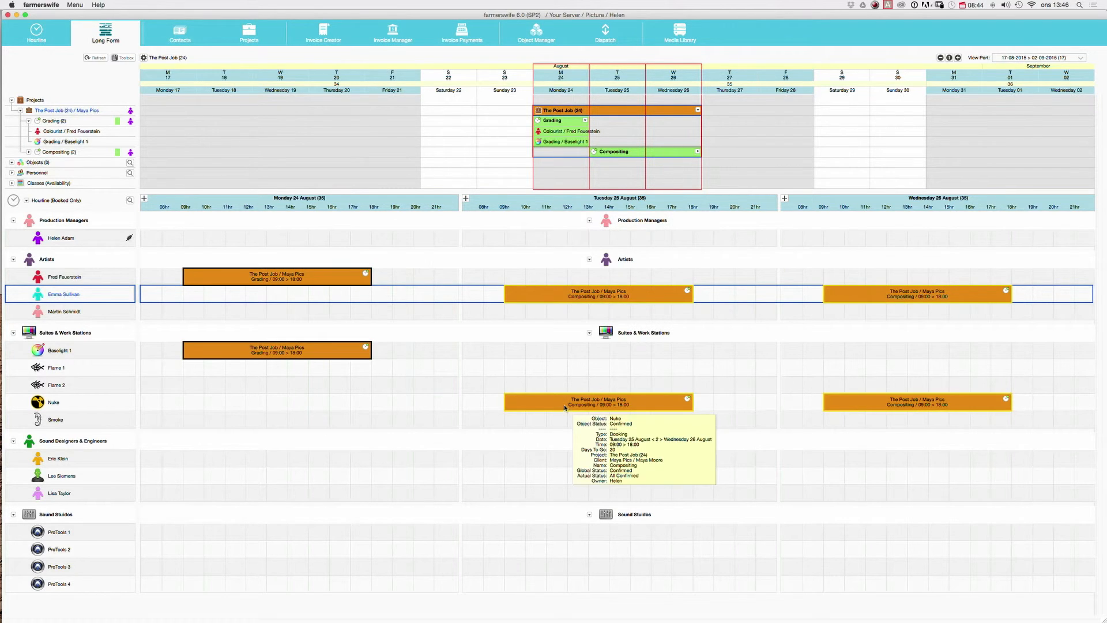
{"action": "mouse_move", "coordinate": [626, 407]}
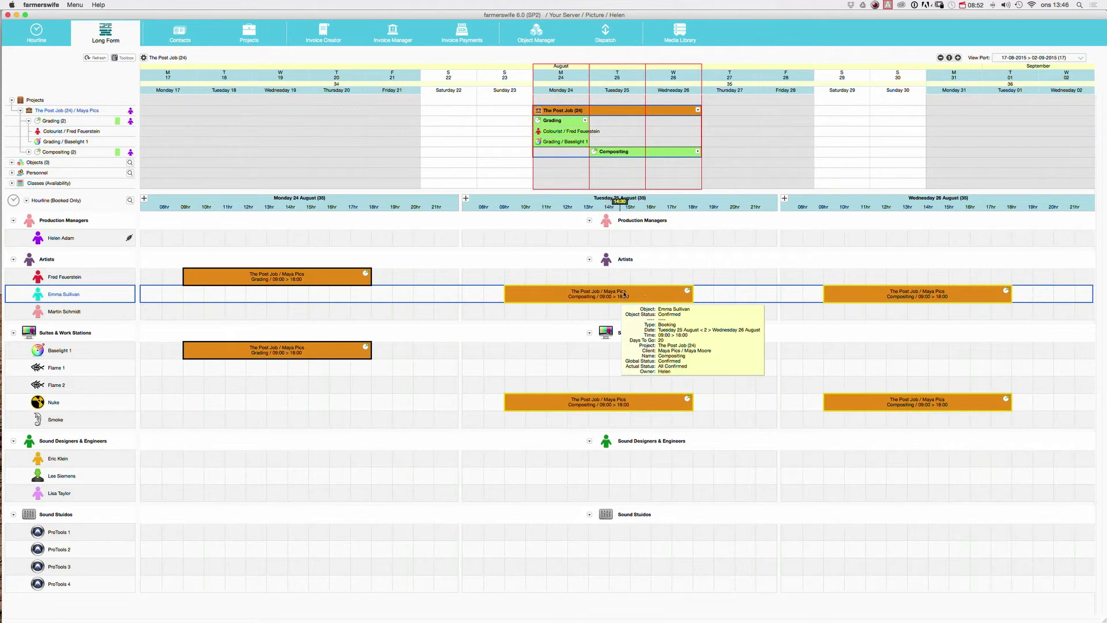
{"action": "mouse_move", "coordinate": [903, 293]}
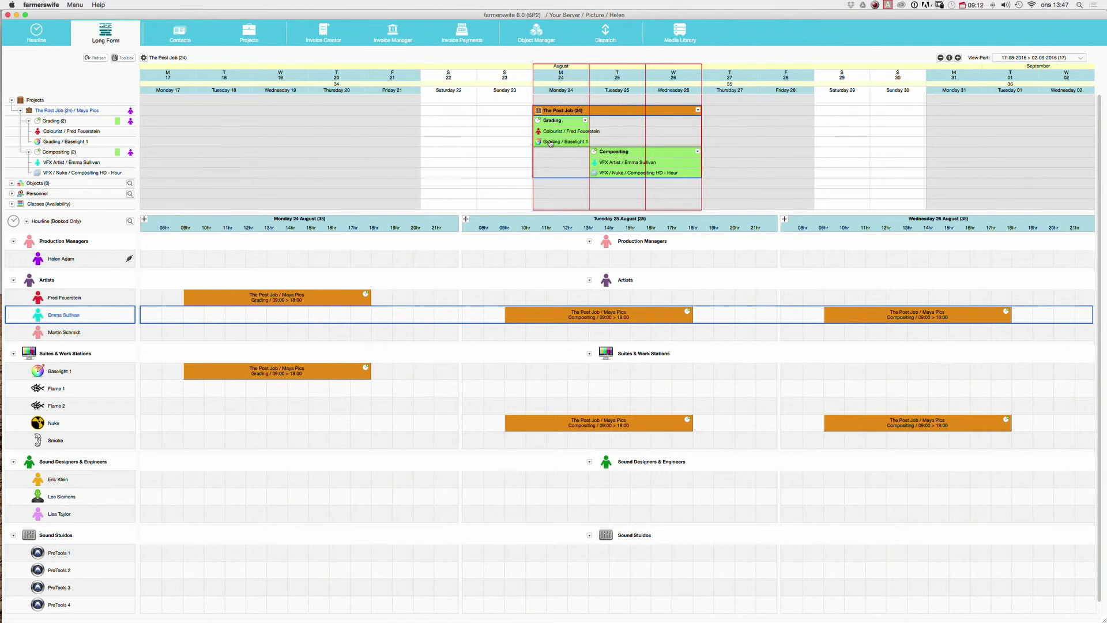
{"action": "right_click", "coordinate": [560, 110]}
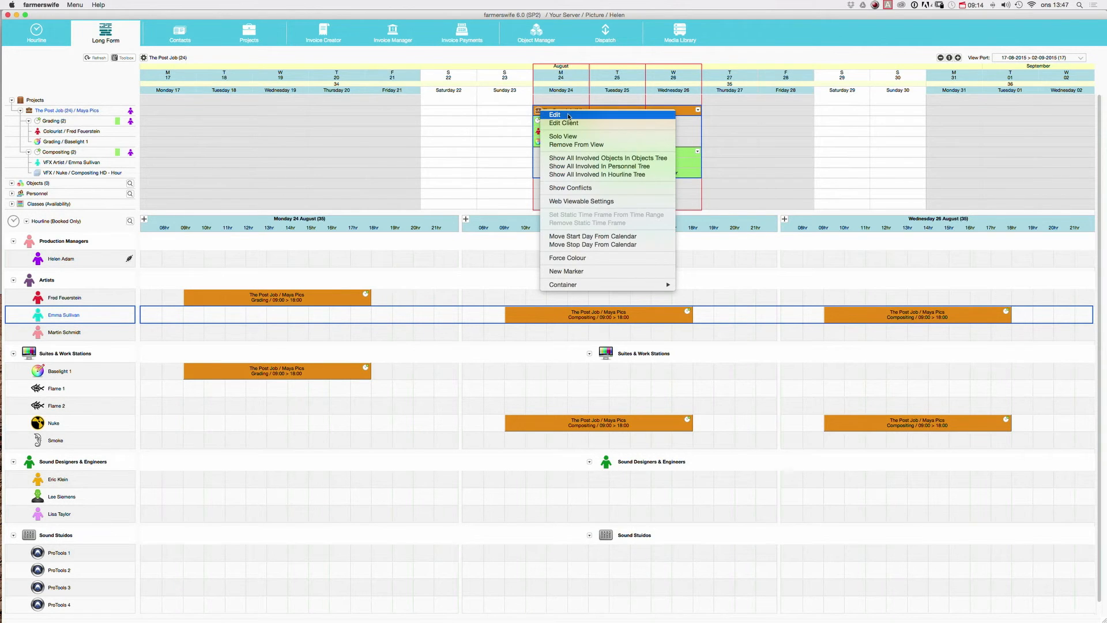
{"action": "left_click", "coordinate": [555, 114]}
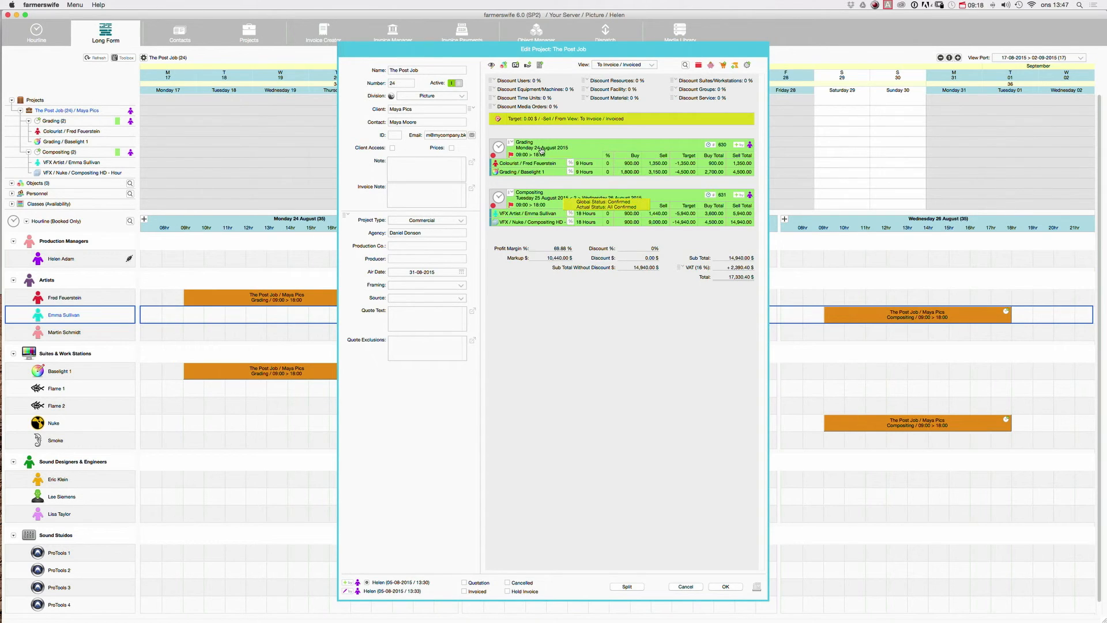
{"action": "mouse_move", "coordinate": [594, 243]}
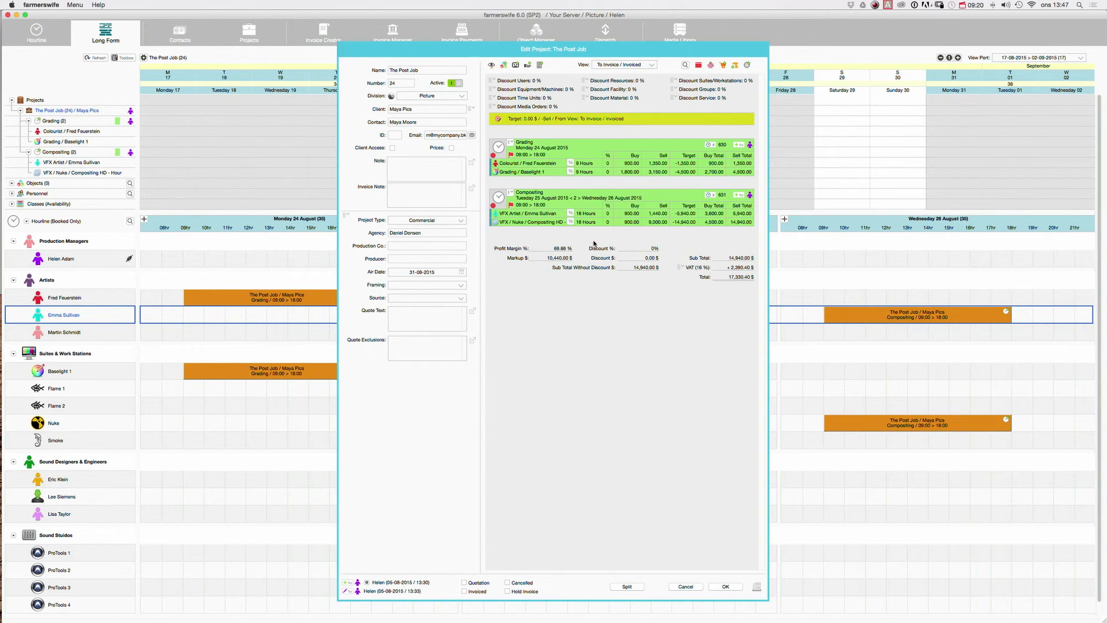
{"action": "mouse_move", "coordinate": [588, 221]}
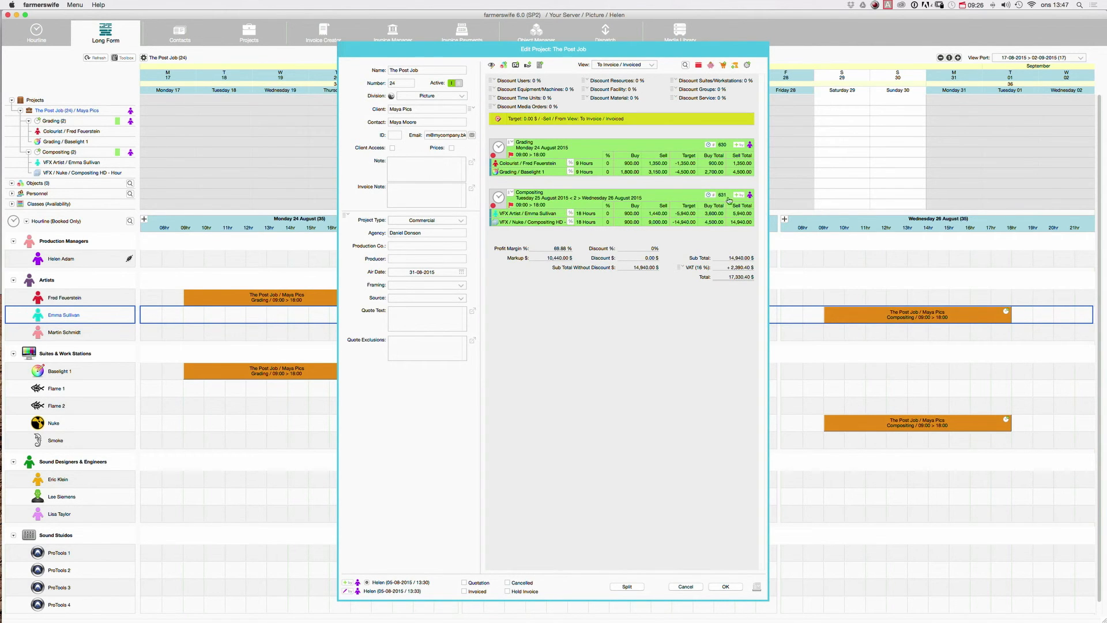
{"action": "mouse_move", "coordinate": [739, 231]}
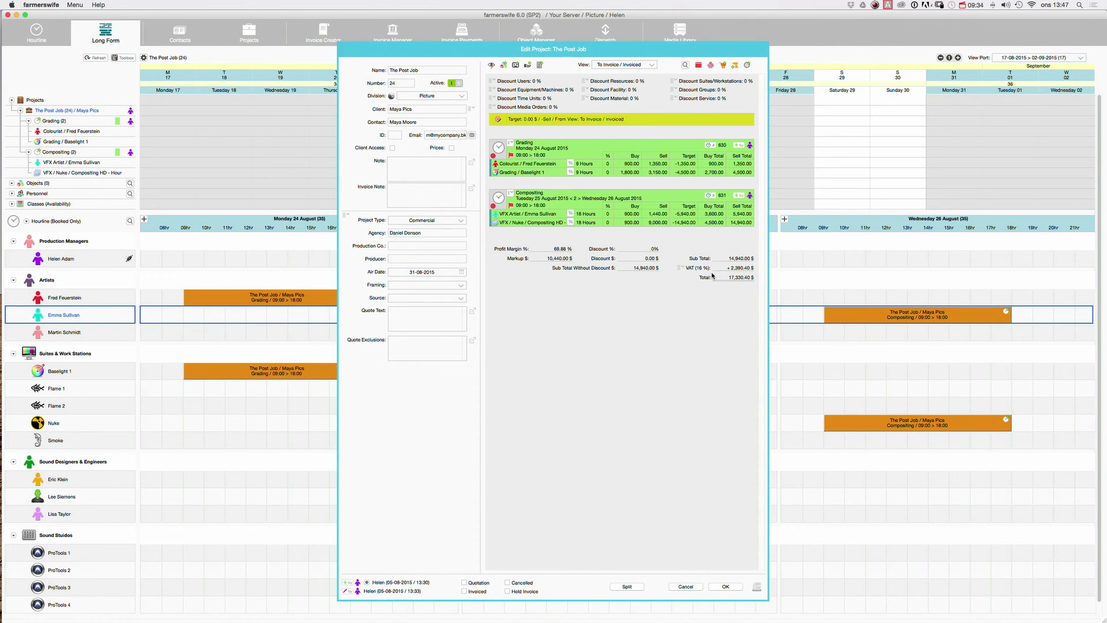
{"action": "mouse_move", "coordinate": [711, 277]}
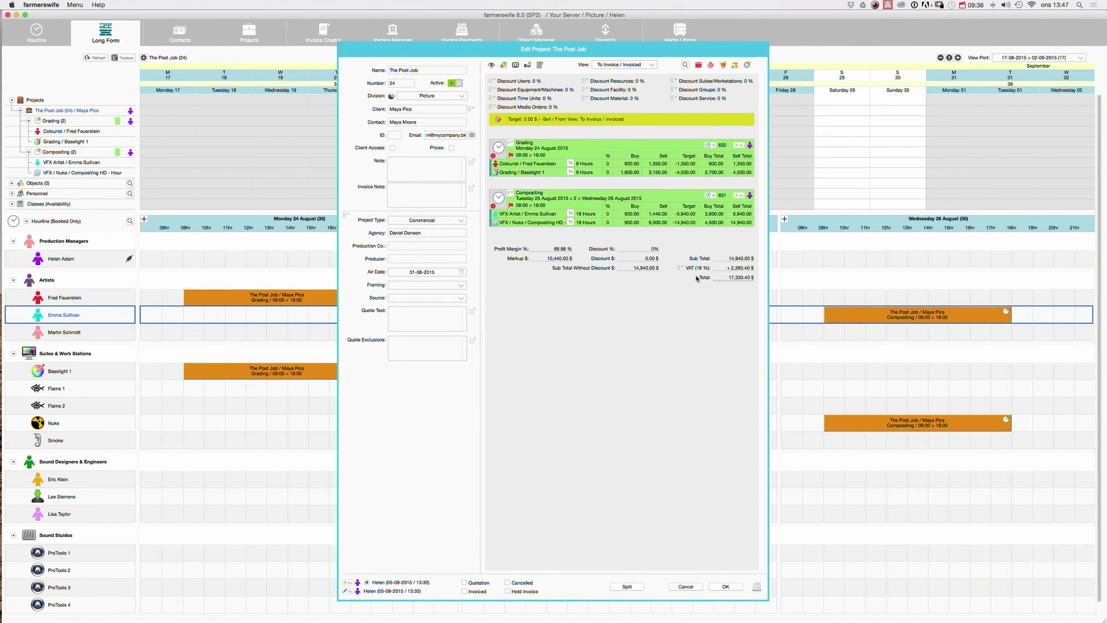